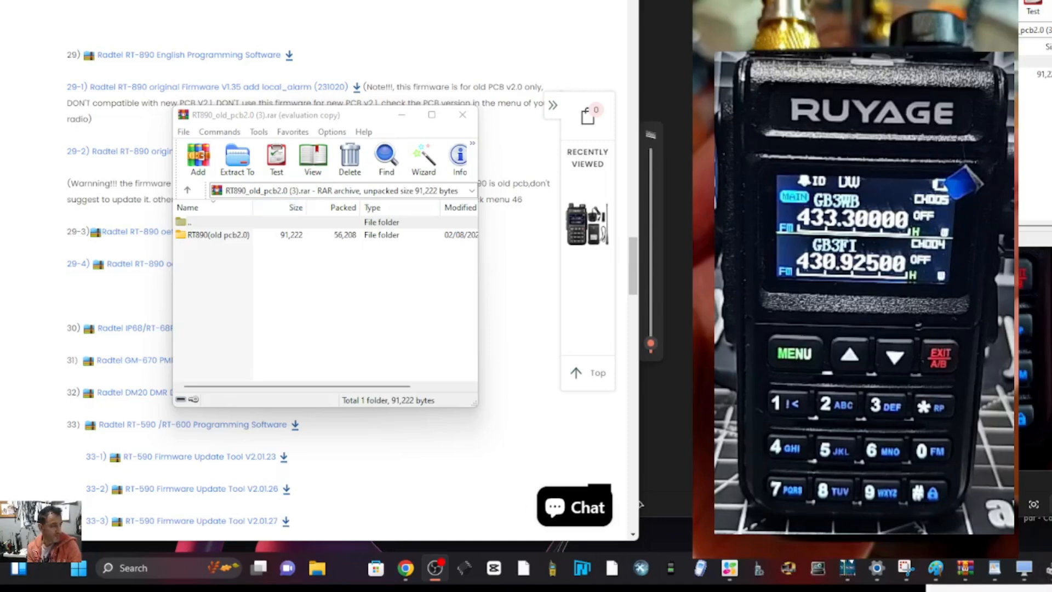
# - Open the RT890(old pcb2.0) archive folder and select RT-890-FlasherV4.exe
pyautogui.doubleClick(201, 235)
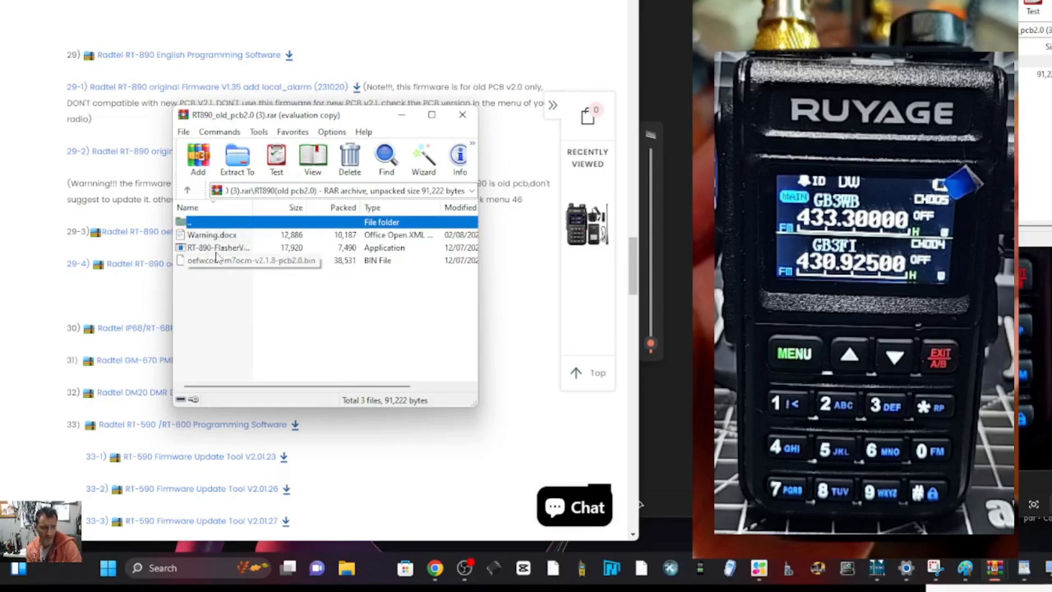
pyautogui.click(217, 248)
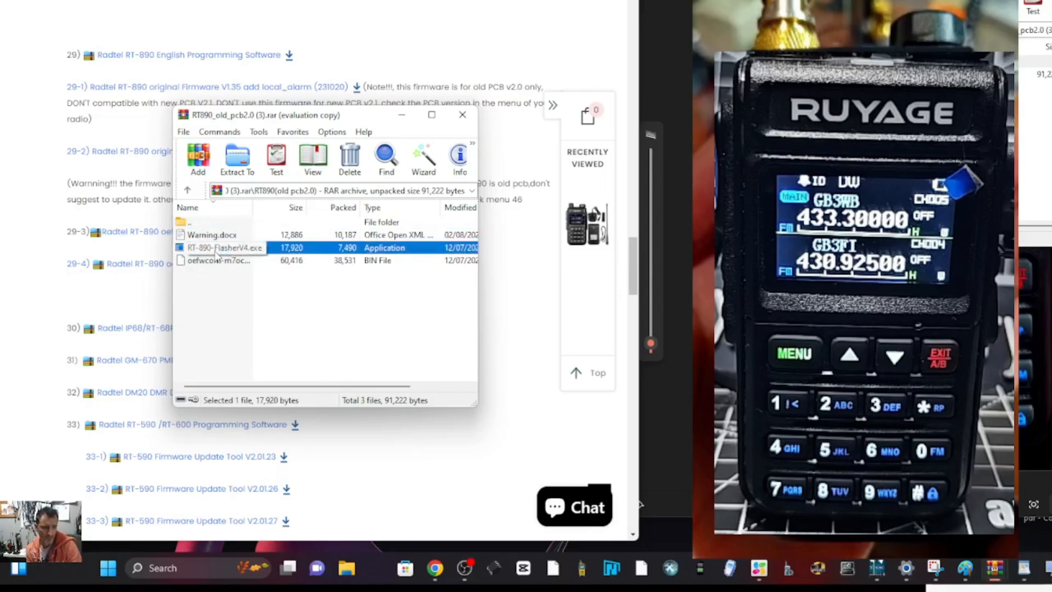
# - Launch RT-890-FlasherV4.exe and switch its serial port from COM1 to COM16
pyautogui.doubleClick(218, 247)
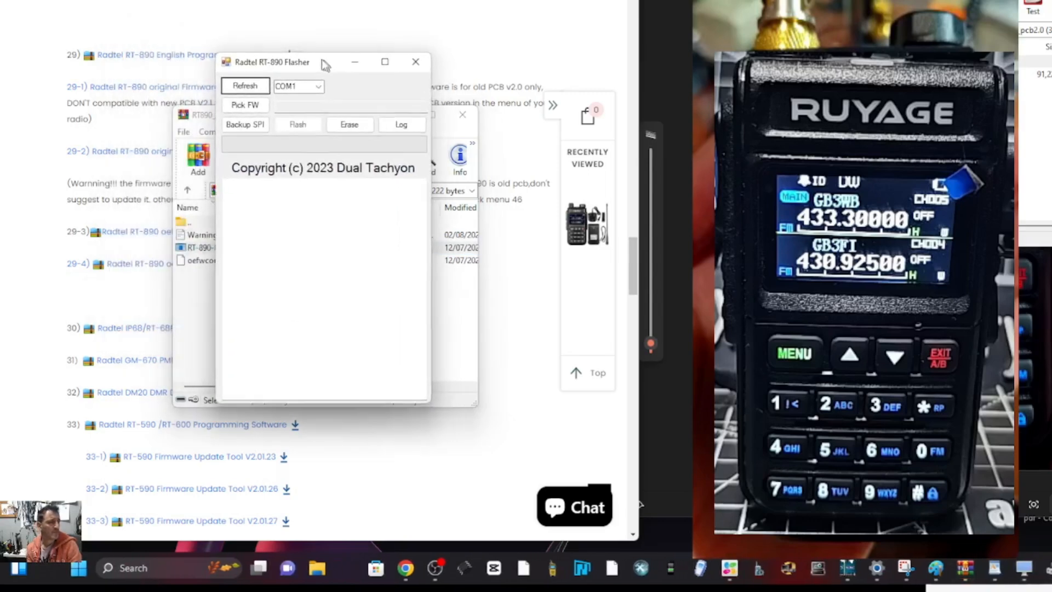
pyautogui.moveTo(281, 61); pyautogui.dragTo(264, 53)
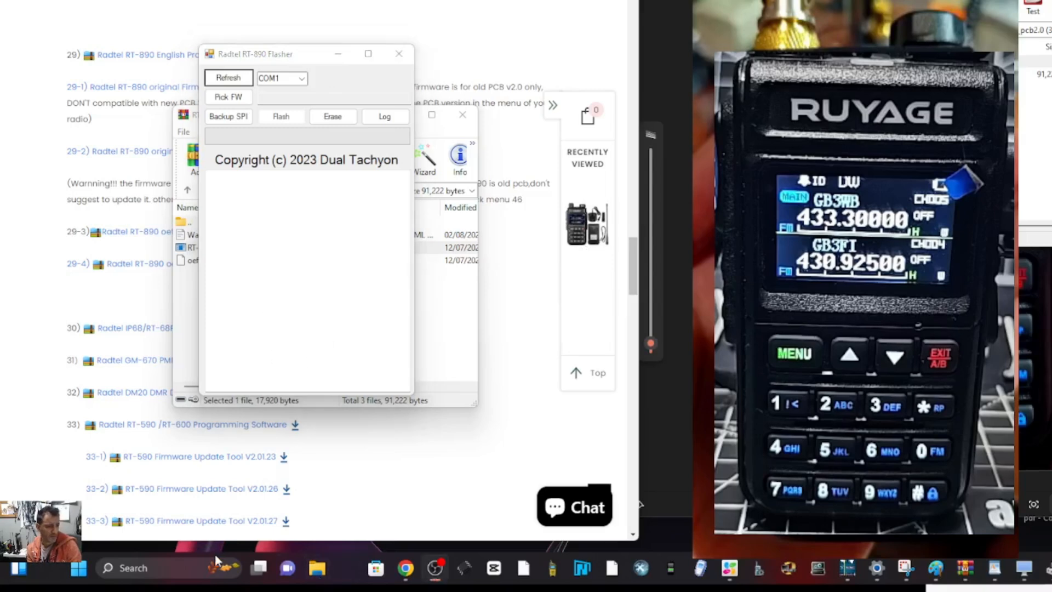
pyautogui.rightClick(77, 568)
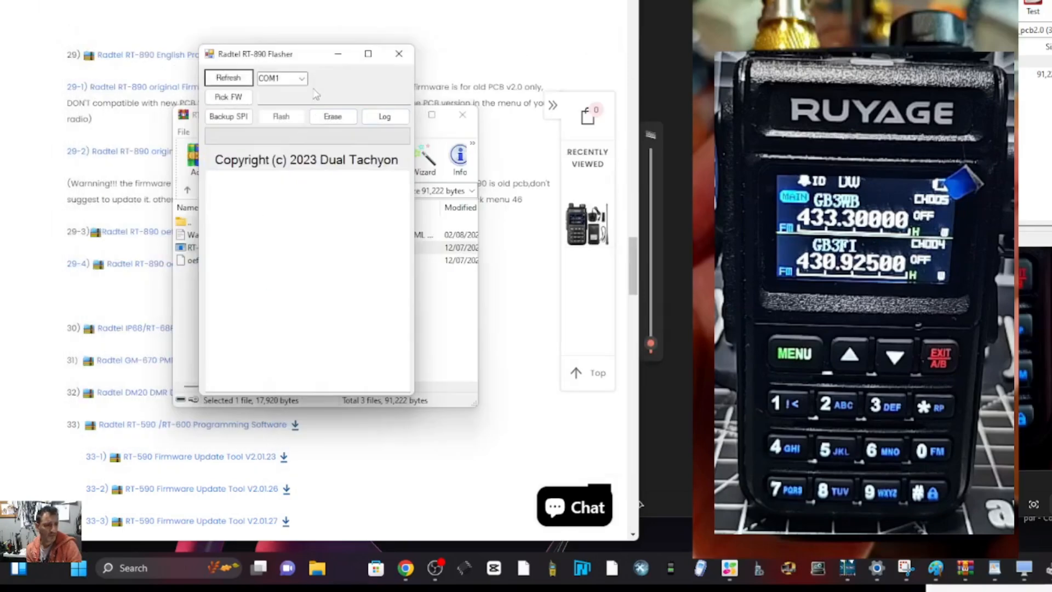
pyautogui.click(300, 78)
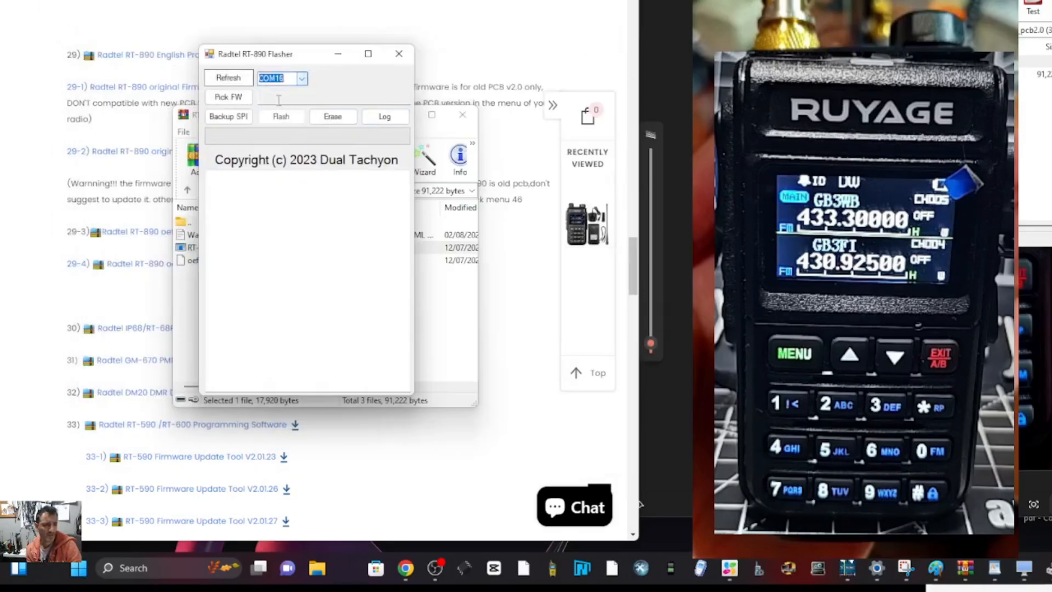
# - Cancel the Pick FW file picker and select the oefwcom firmware .bin in WinRAR
pyautogui.click(228, 97)
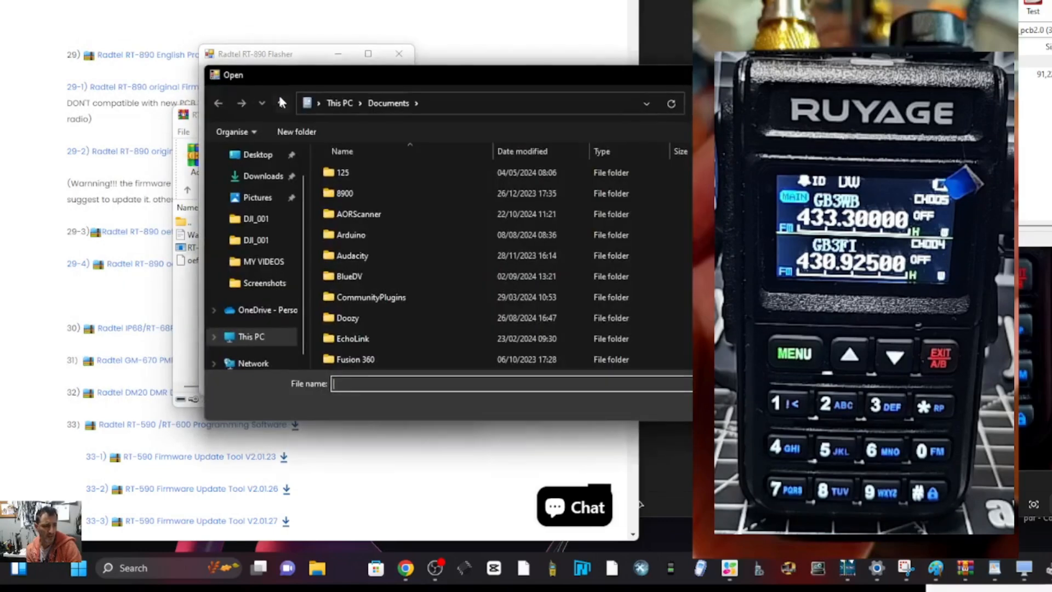
pyautogui.click(263, 176)
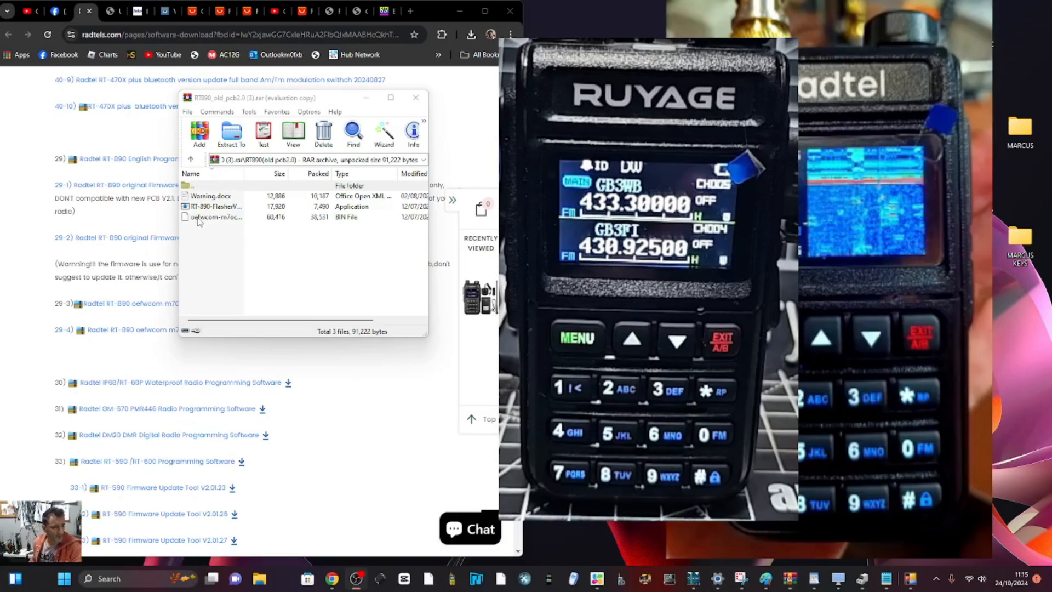
pyautogui.click(215, 217)
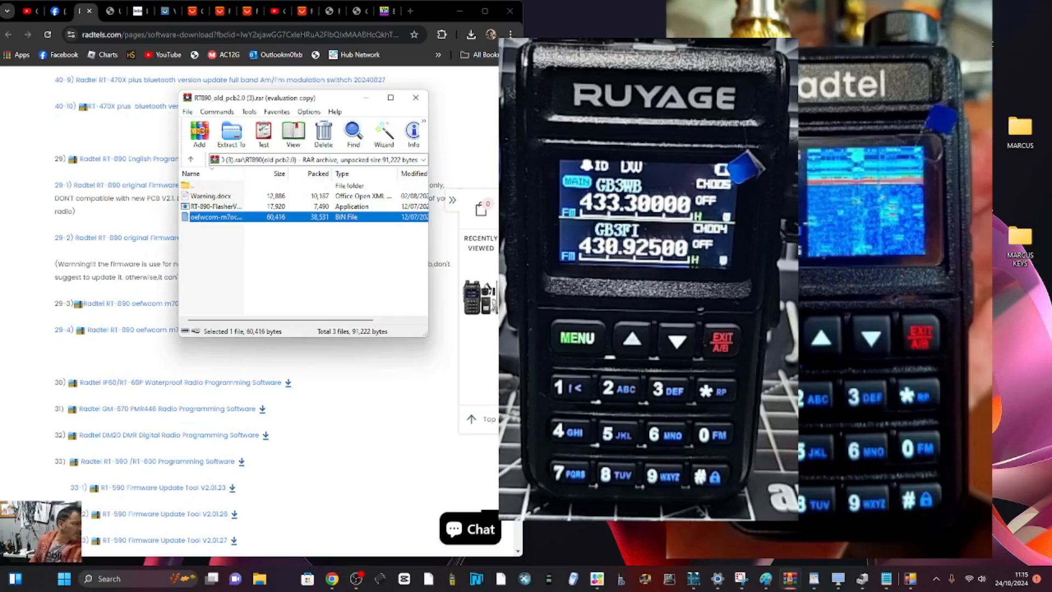
# - Load the oefwcom .bin from Desktop\FILLLLL as the flasher's firmware file
pyautogui.doubleClick(216, 217)
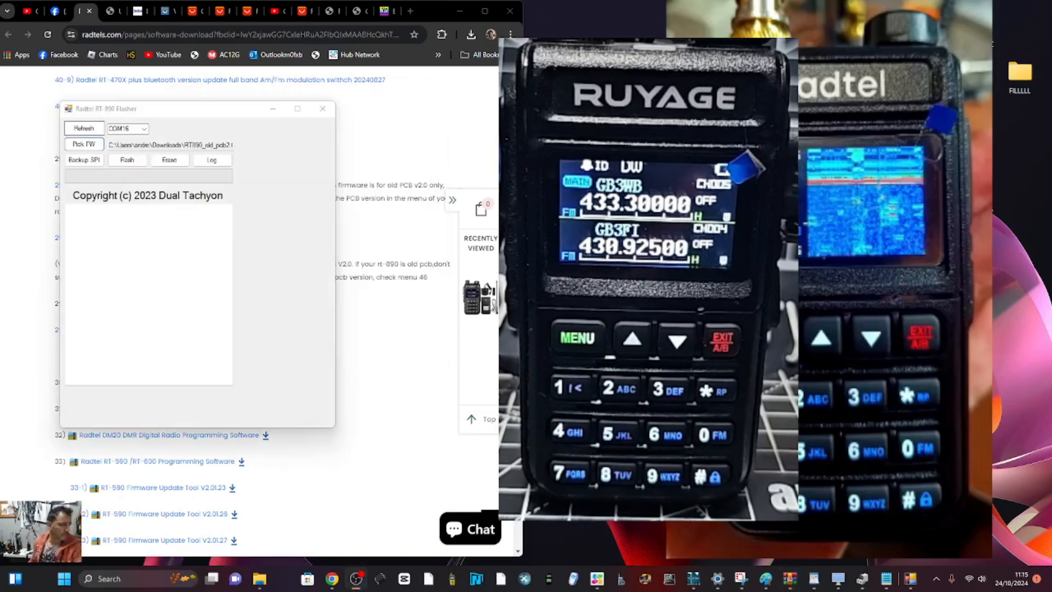
pyautogui.click(83, 144)
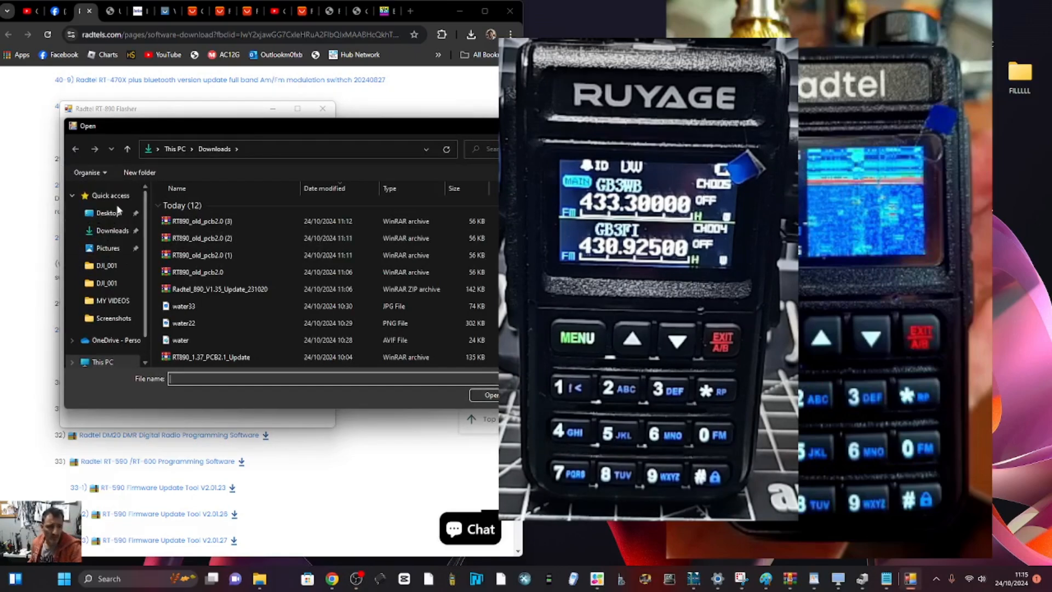
pyautogui.click(108, 213)
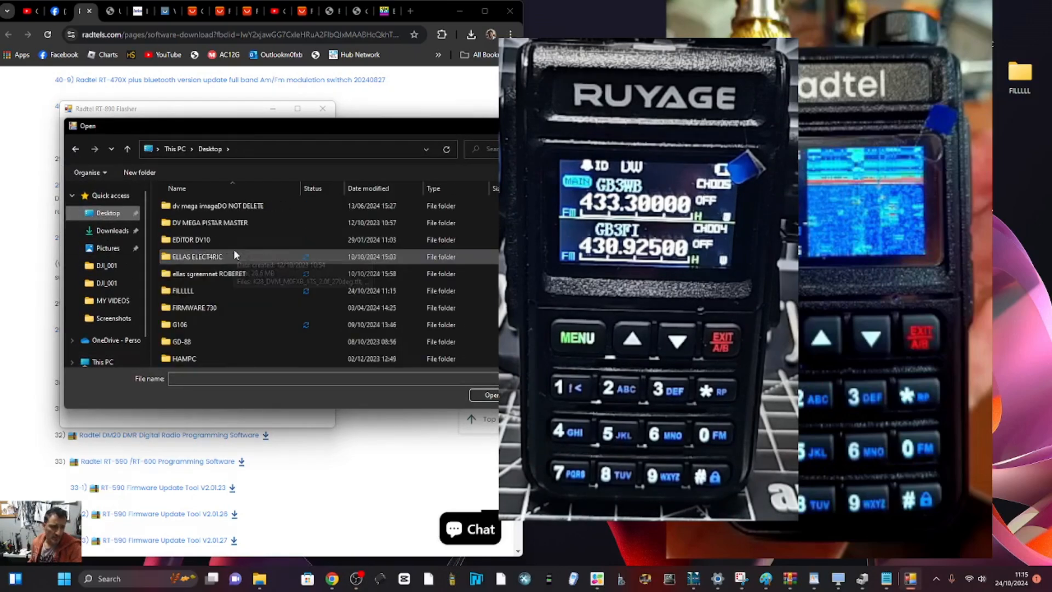
pyautogui.doubleClick(182, 290)
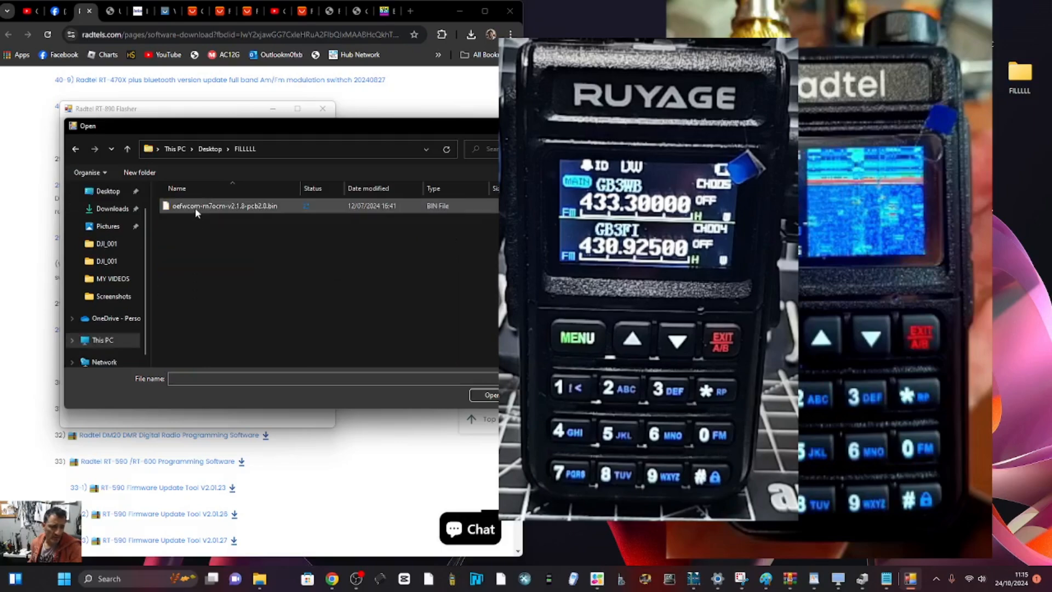
pyautogui.click(487, 394)
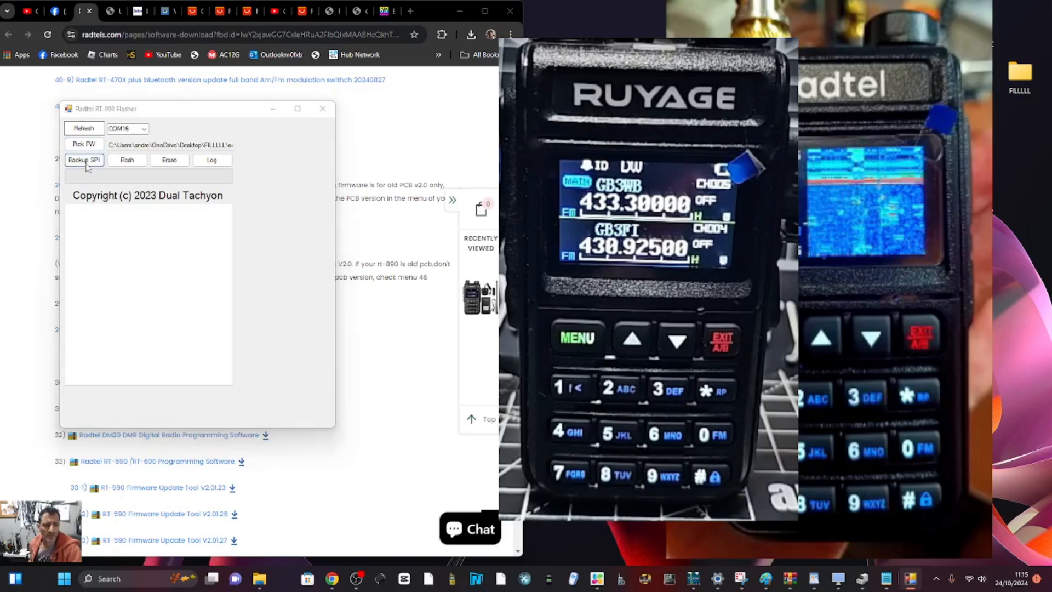
# - Back up the radio's SPI memory as 'HELLO BACK' in Downloads
pyautogui.click(84, 160)
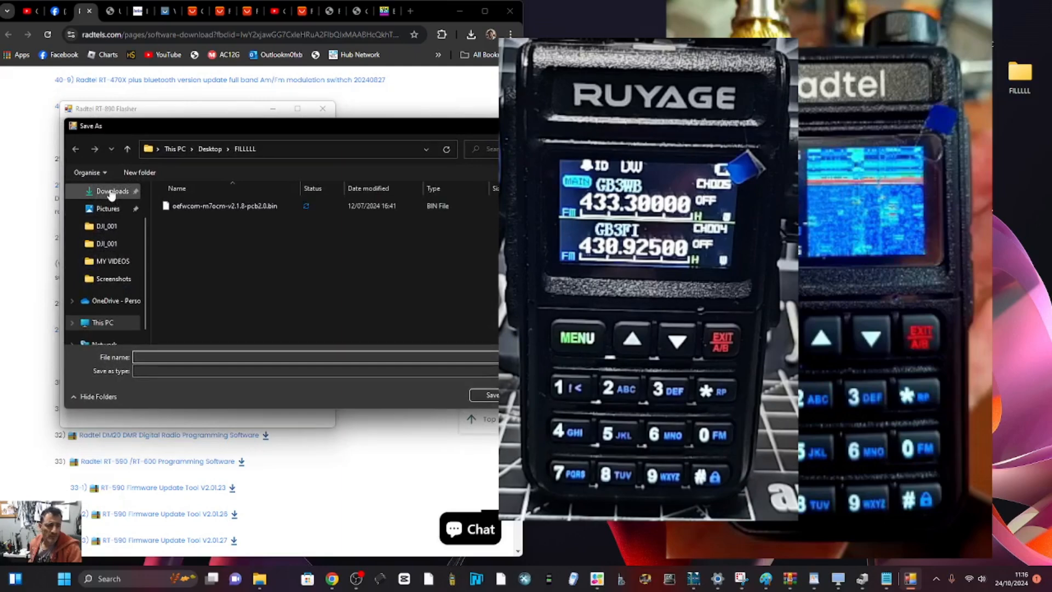
pyautogui.click(109, 190)
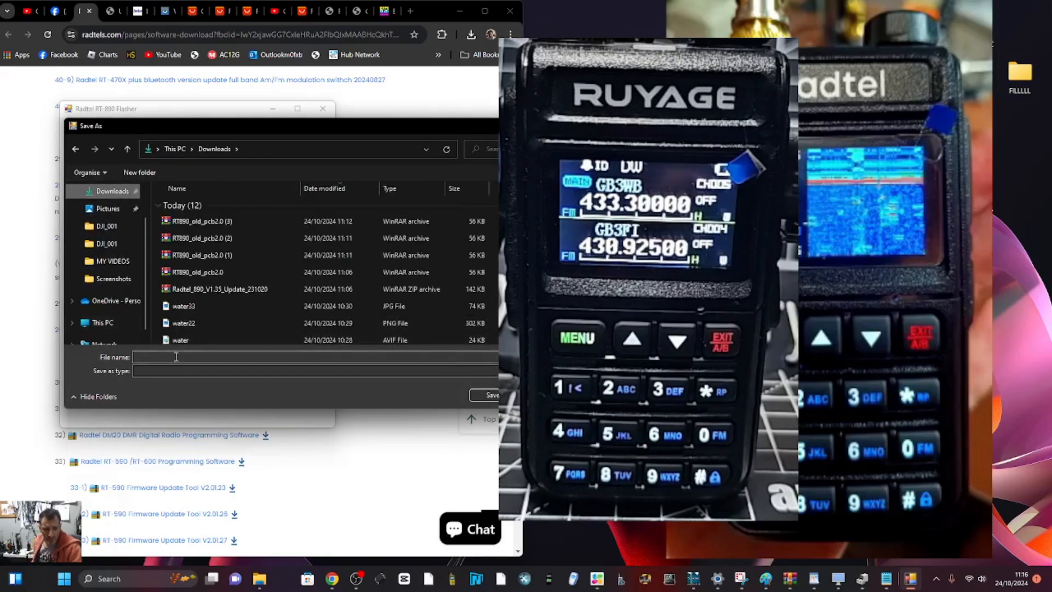
pyautogui.write('HELLO BACK')
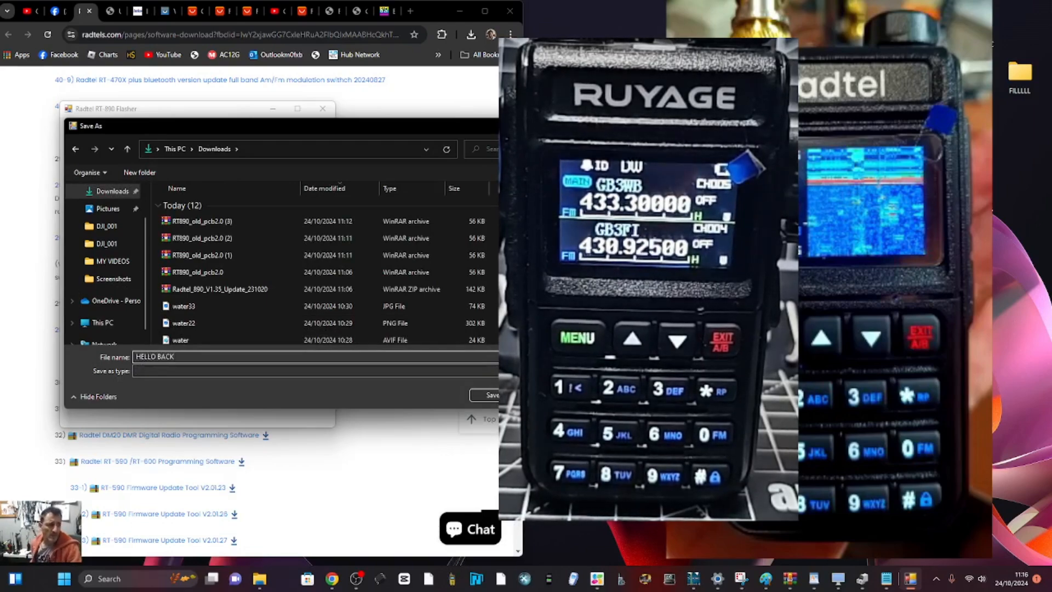
pyautogui.click(492, 394)
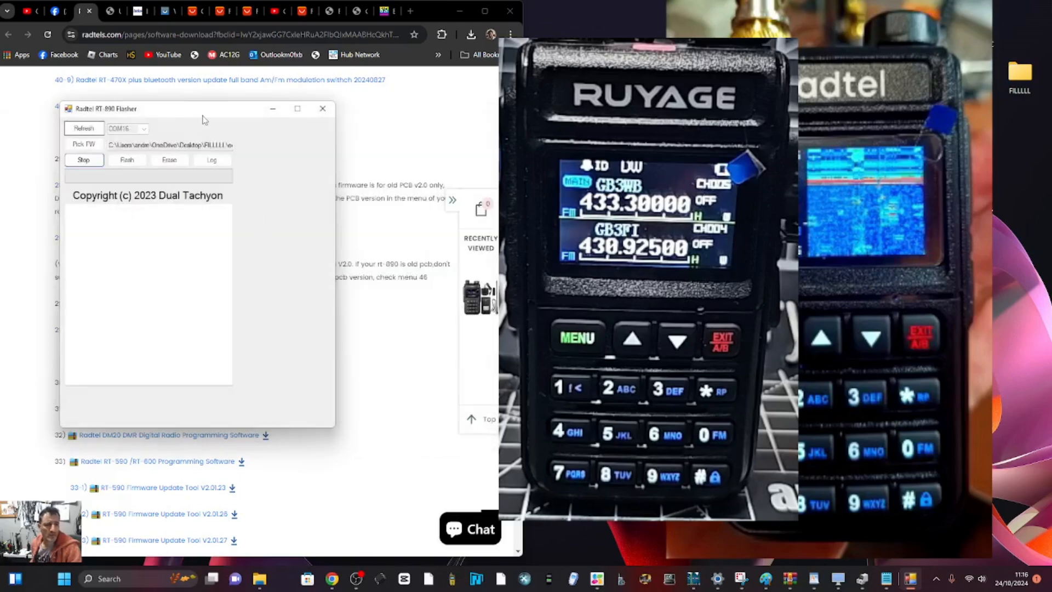
pyautogui.moveTo(204, 108); pyautogui.dragTo(258, 98)
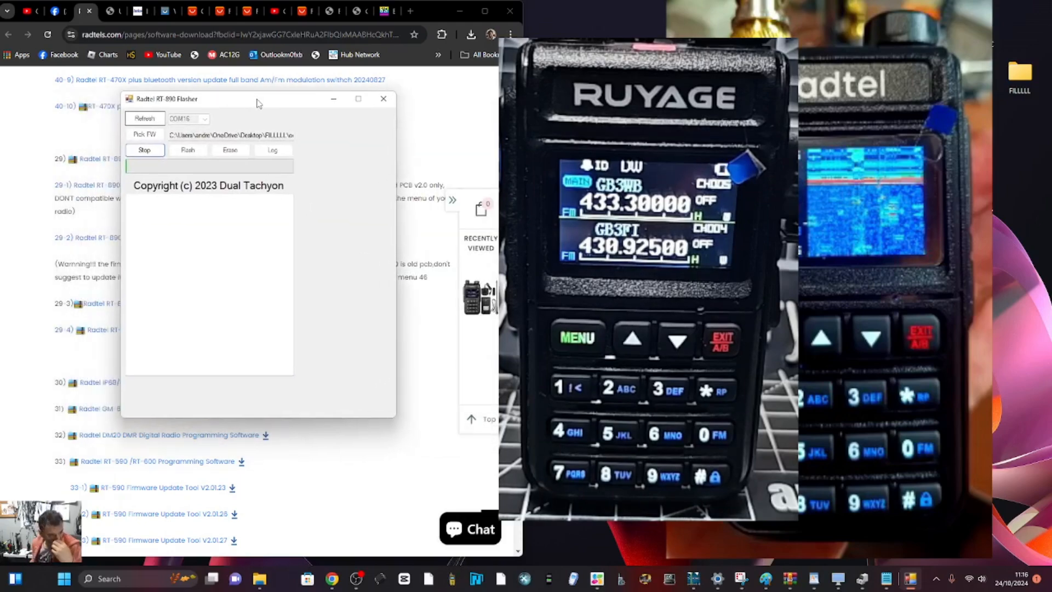